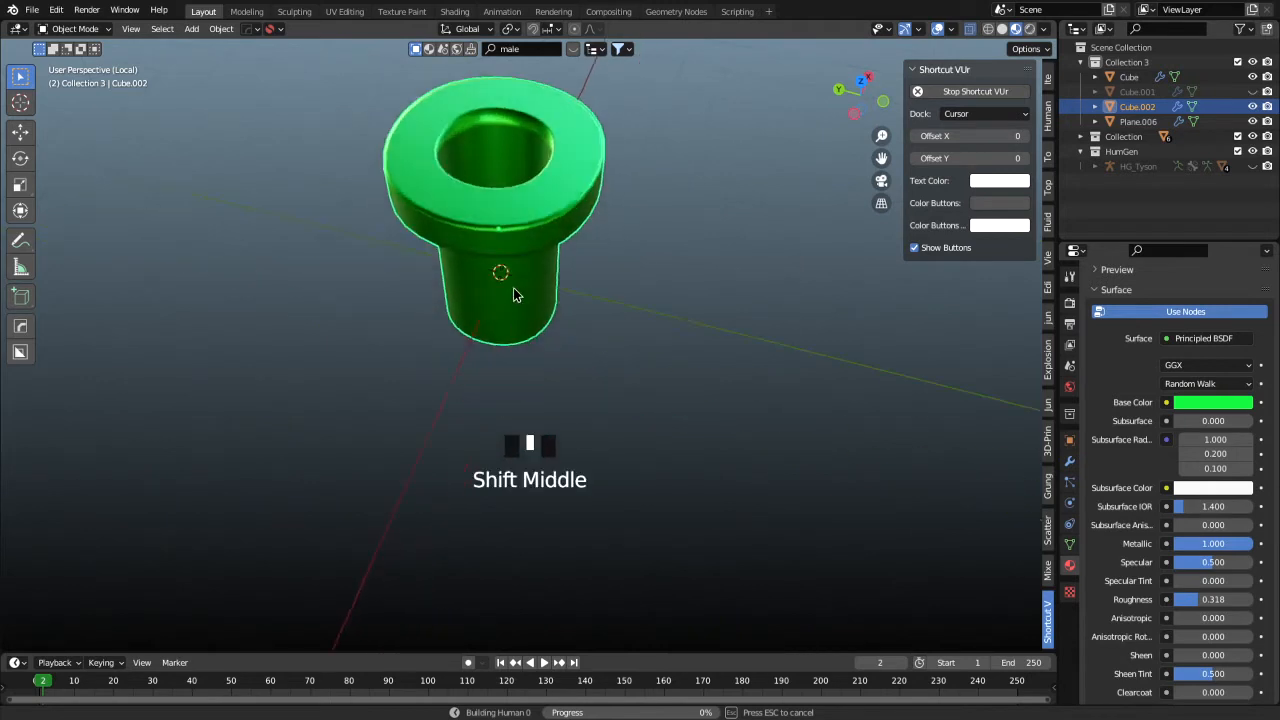
Add a fresh cube to the scene as the starting block for the pipe.
key("h")
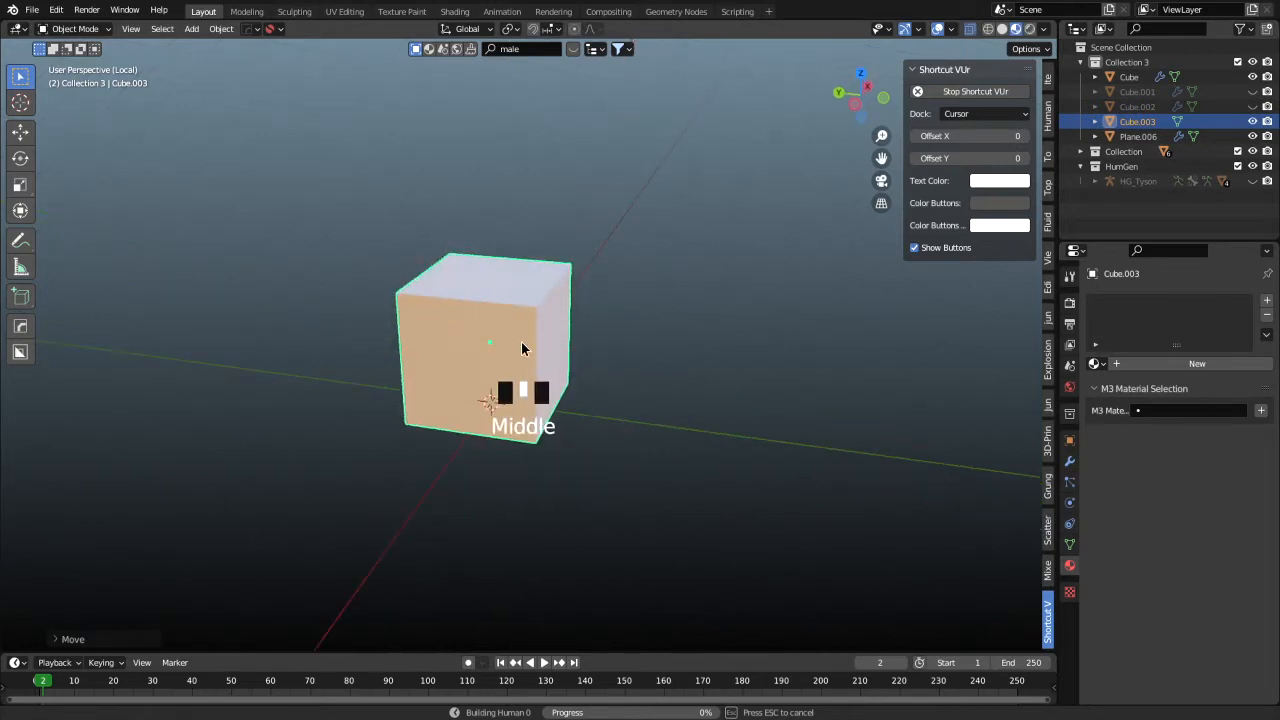
scroll("up", 3)
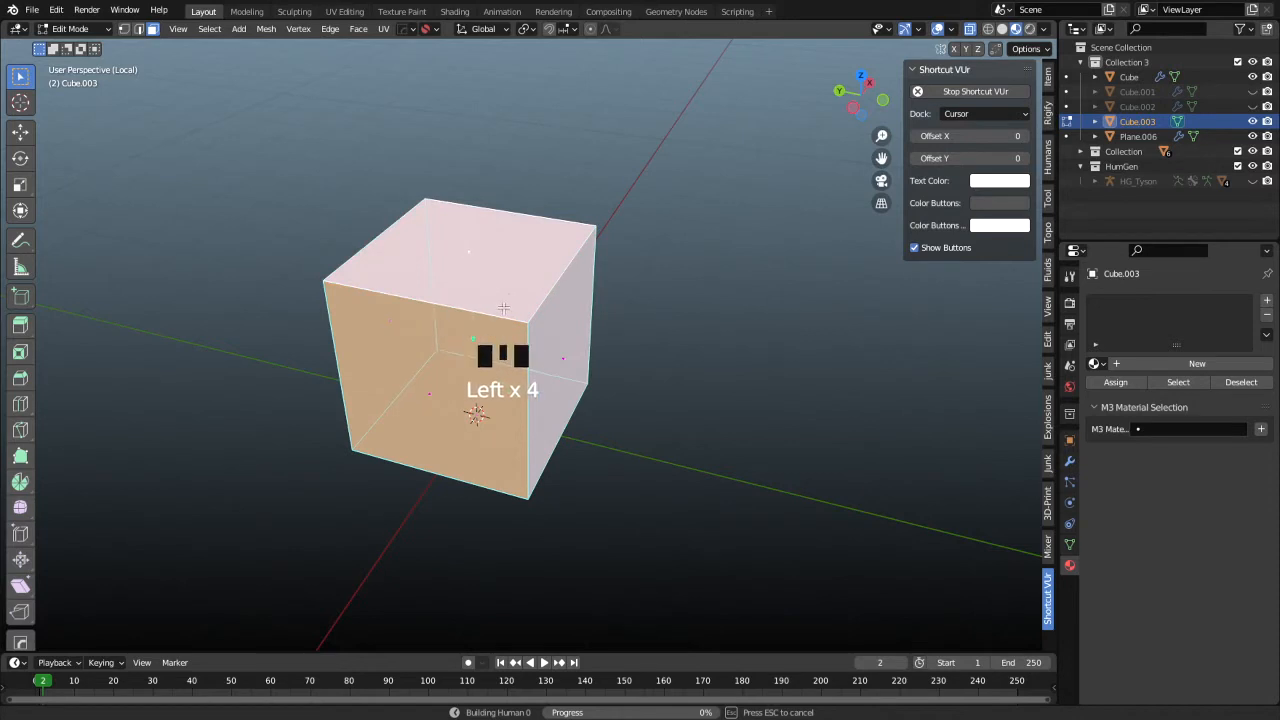
Scale the cube taller along Z and add a horizontal loop cut near its top.
key("e")
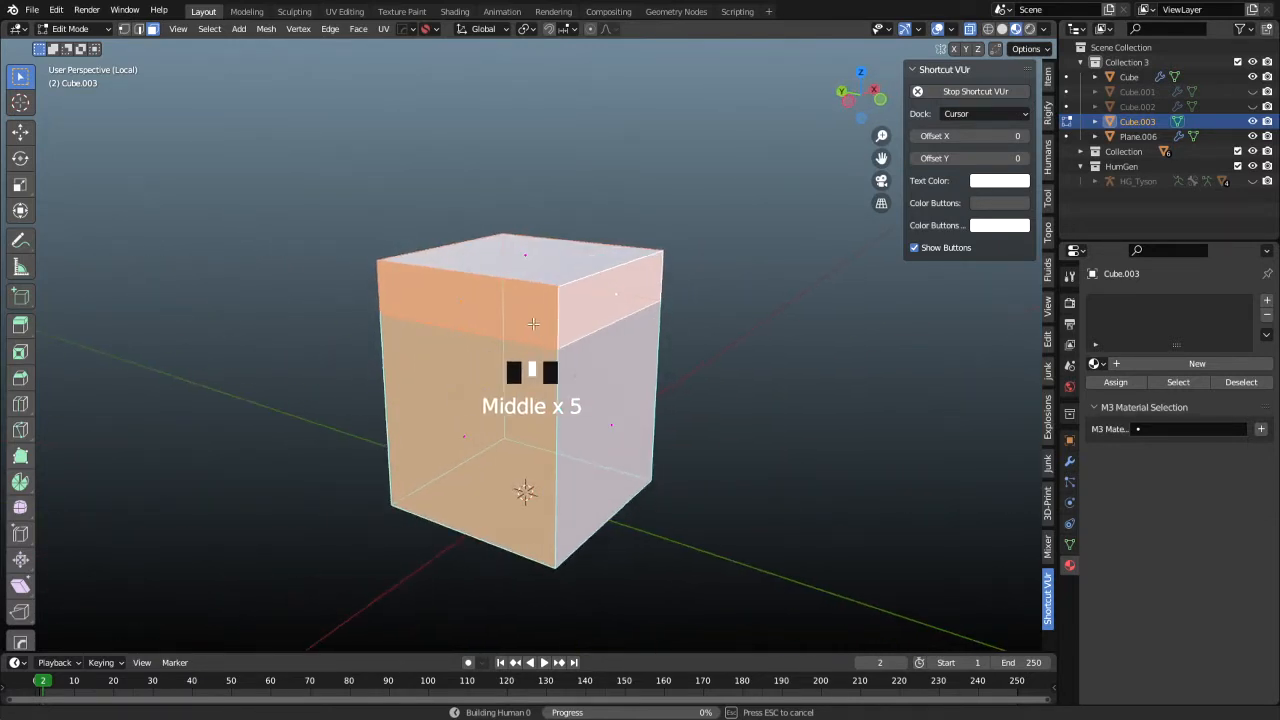
Extrude the top band of faces along normals into a wide overhanging rim.
key("alt+e")
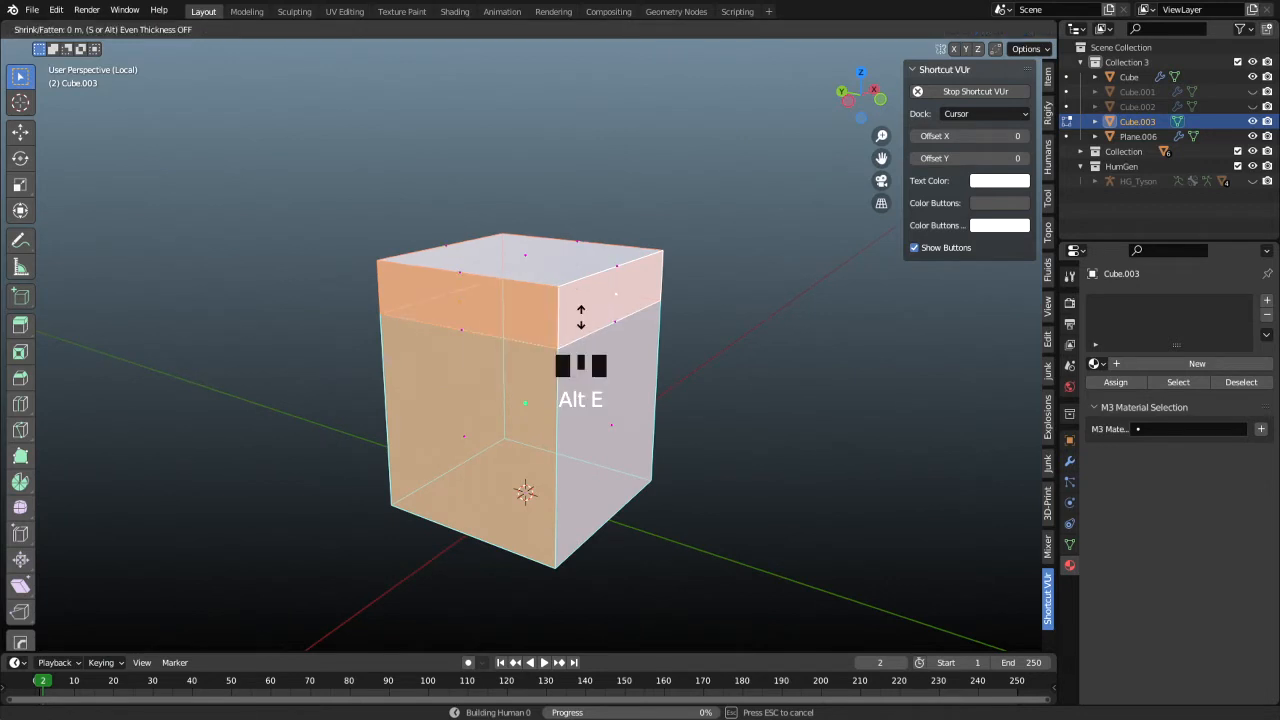
mouse_move(588, 296)
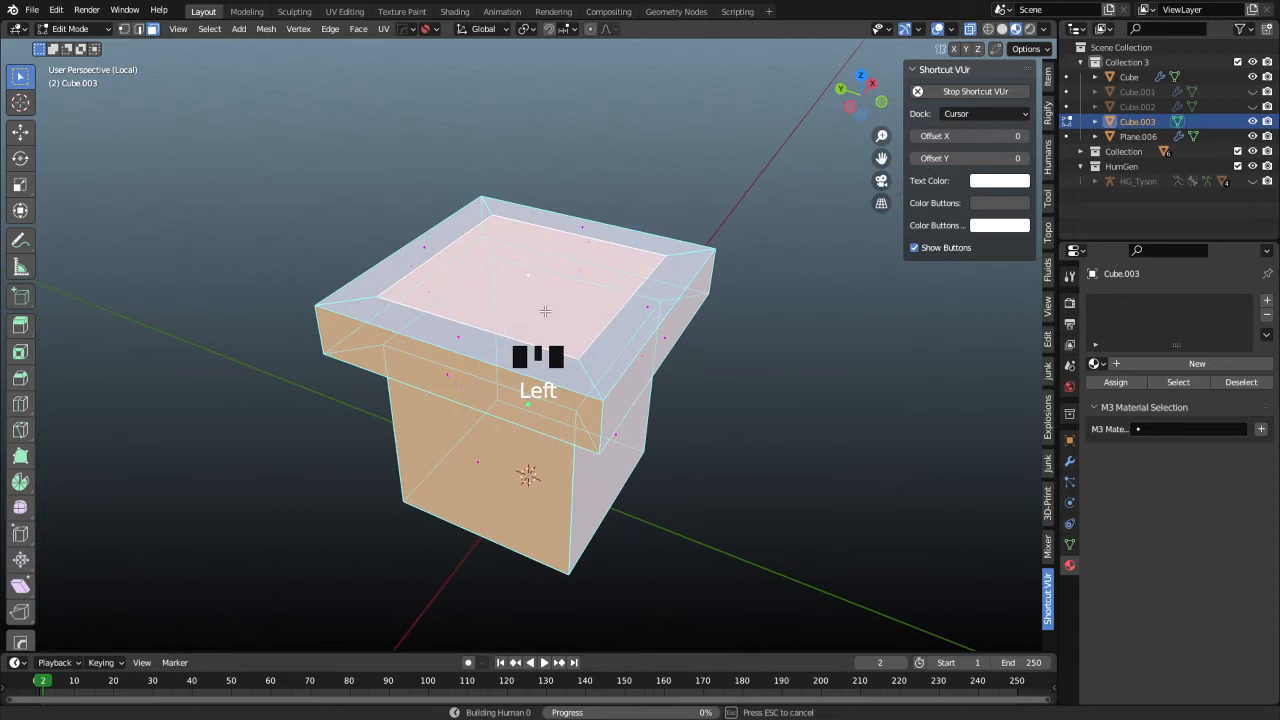
key("s")
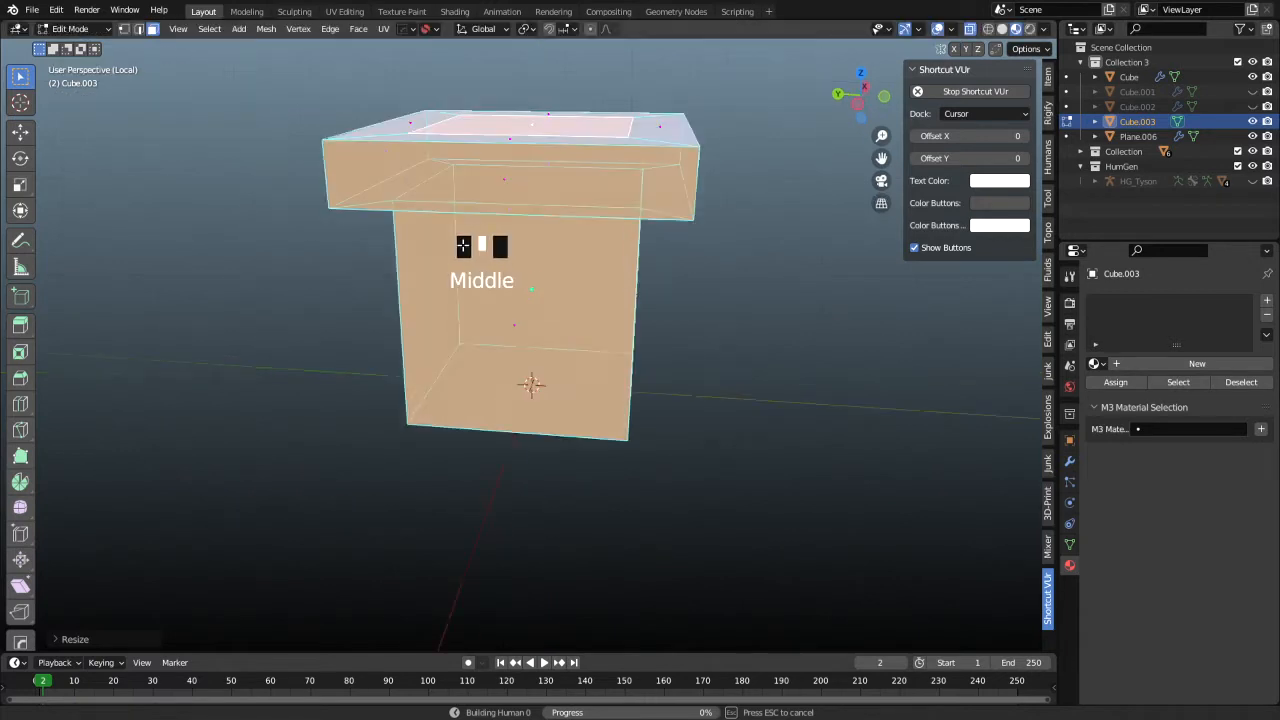
Inset the top face and sink it down to hollow the block, then finish in Object Mode.
key("e")
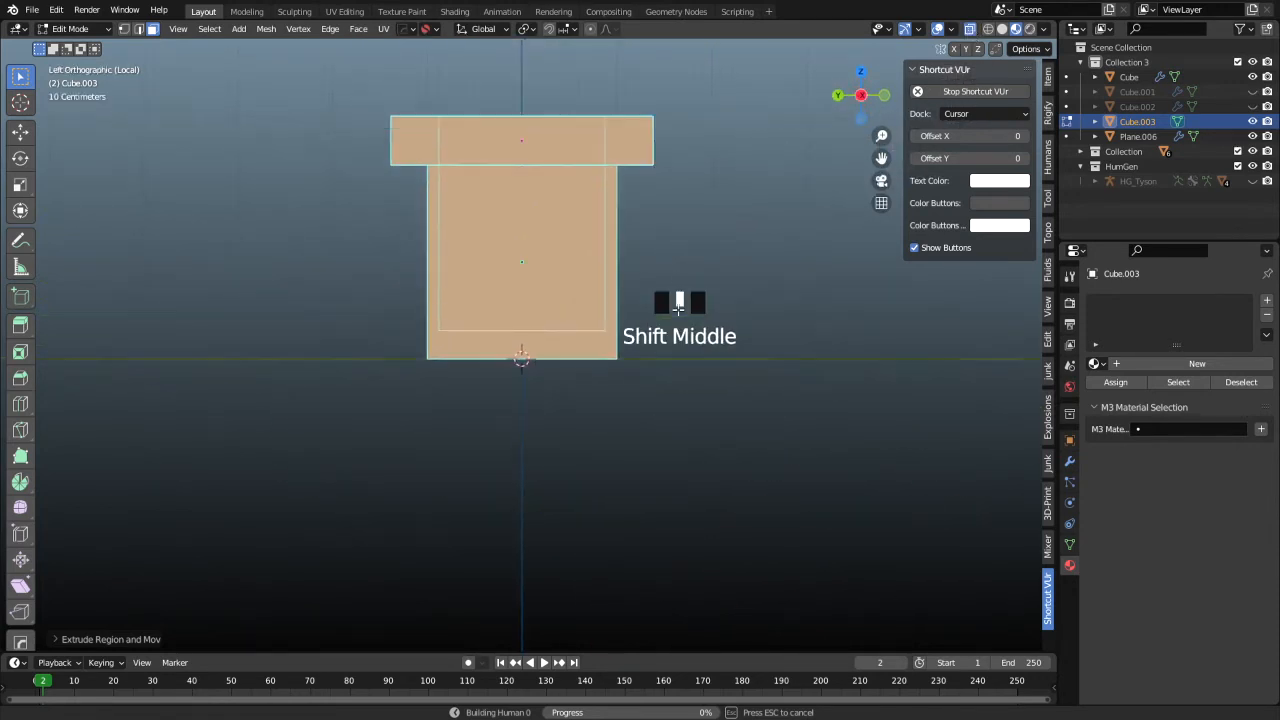
key("g")
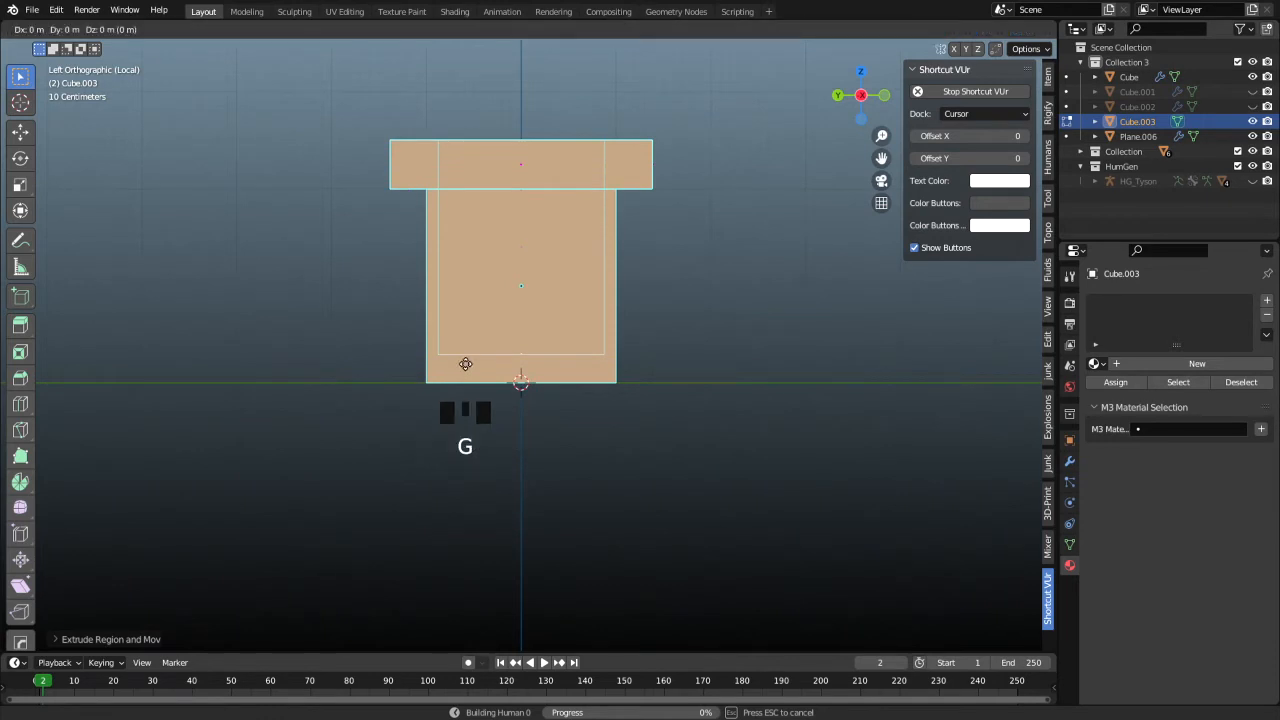
mouse_move(550, 292)
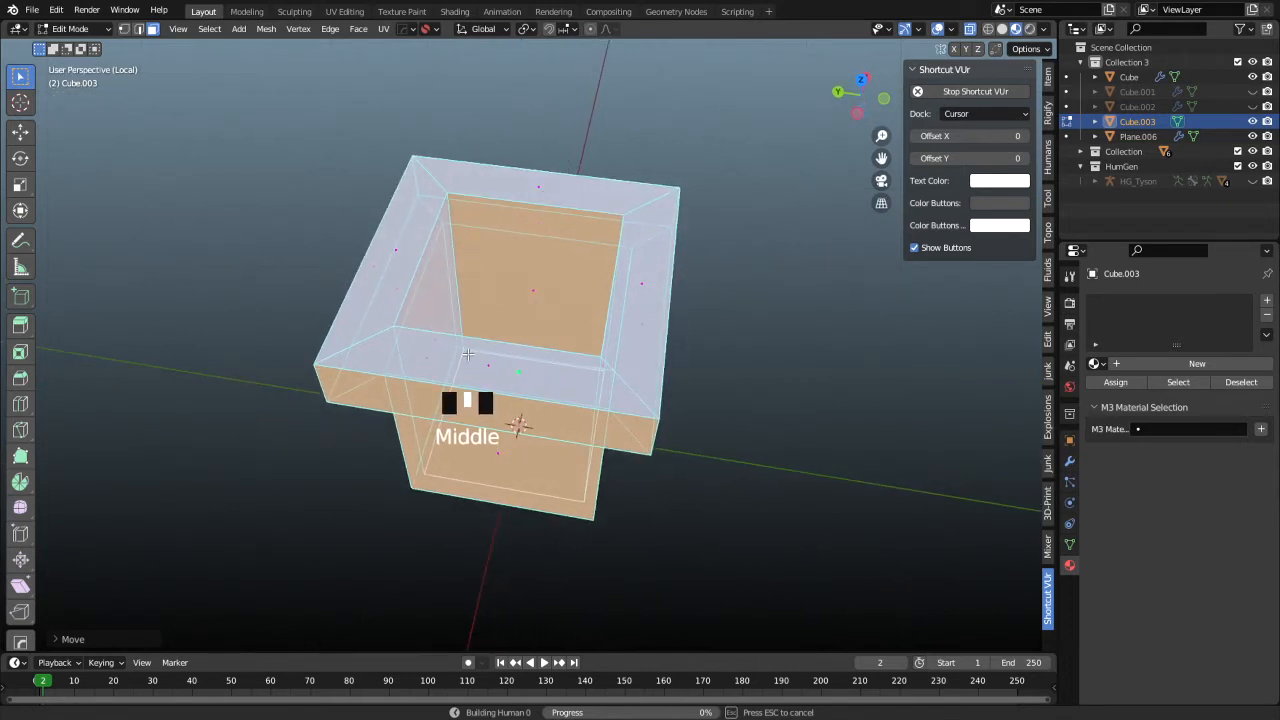
key("alt+z")
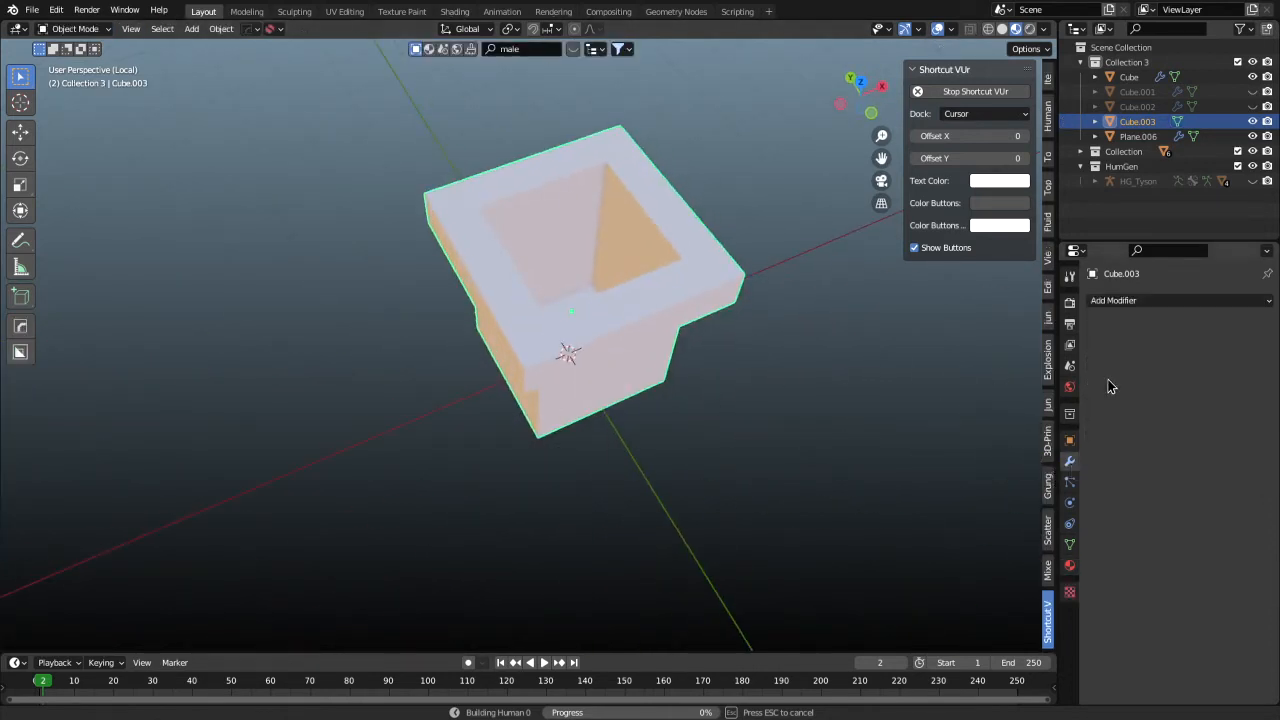
Add a Subdivision Surface modifier and raise its viewport levels to round the block into a cup.
key("ctrl+3")
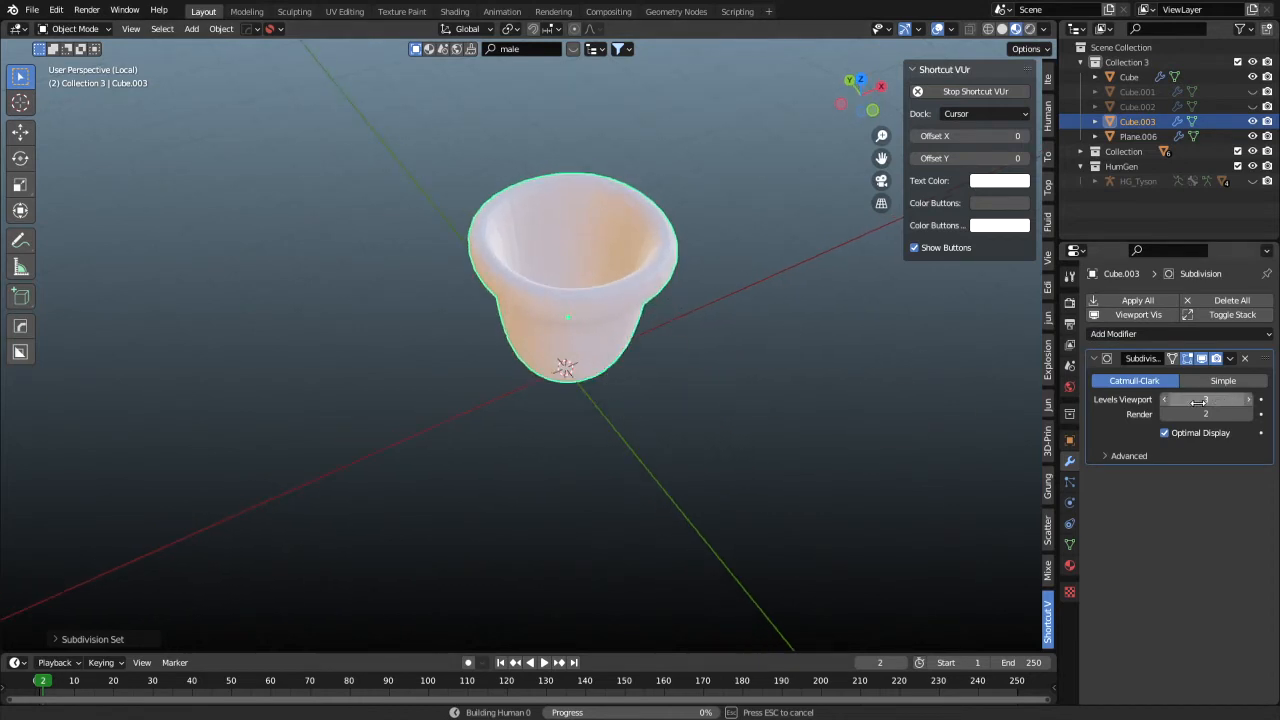
left_click(1248, 400)
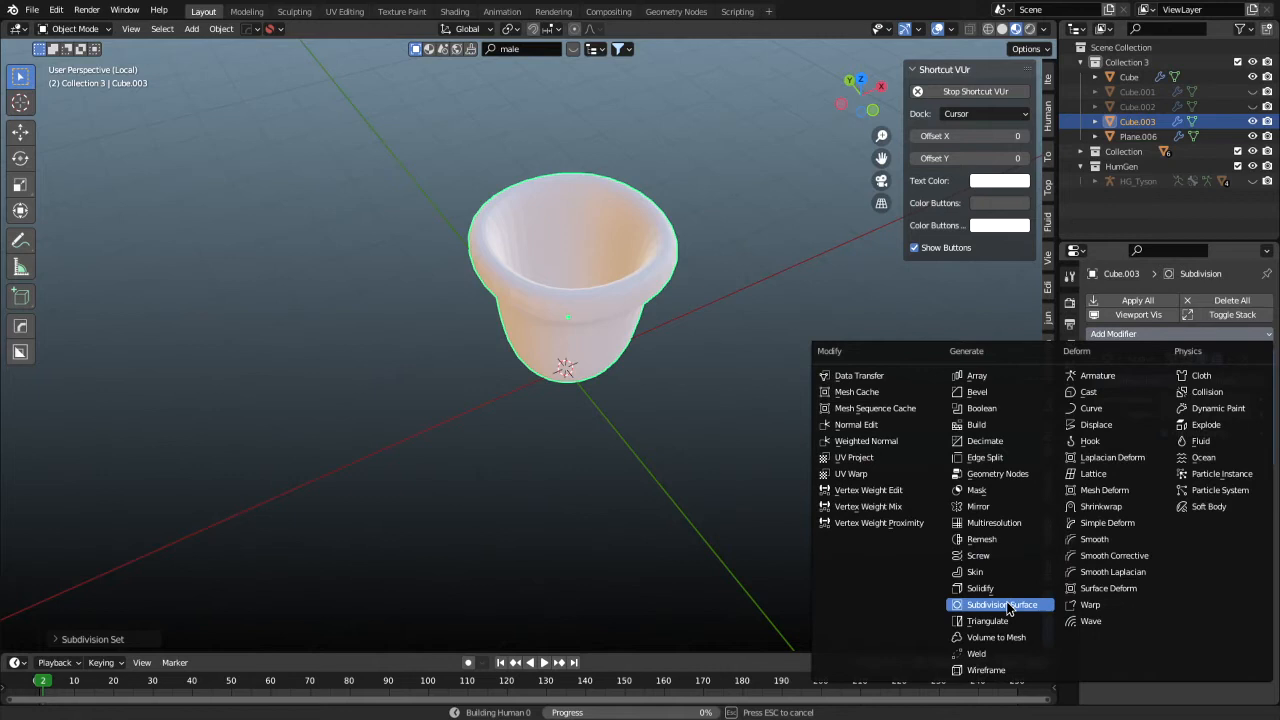
left_click(1000, 604)
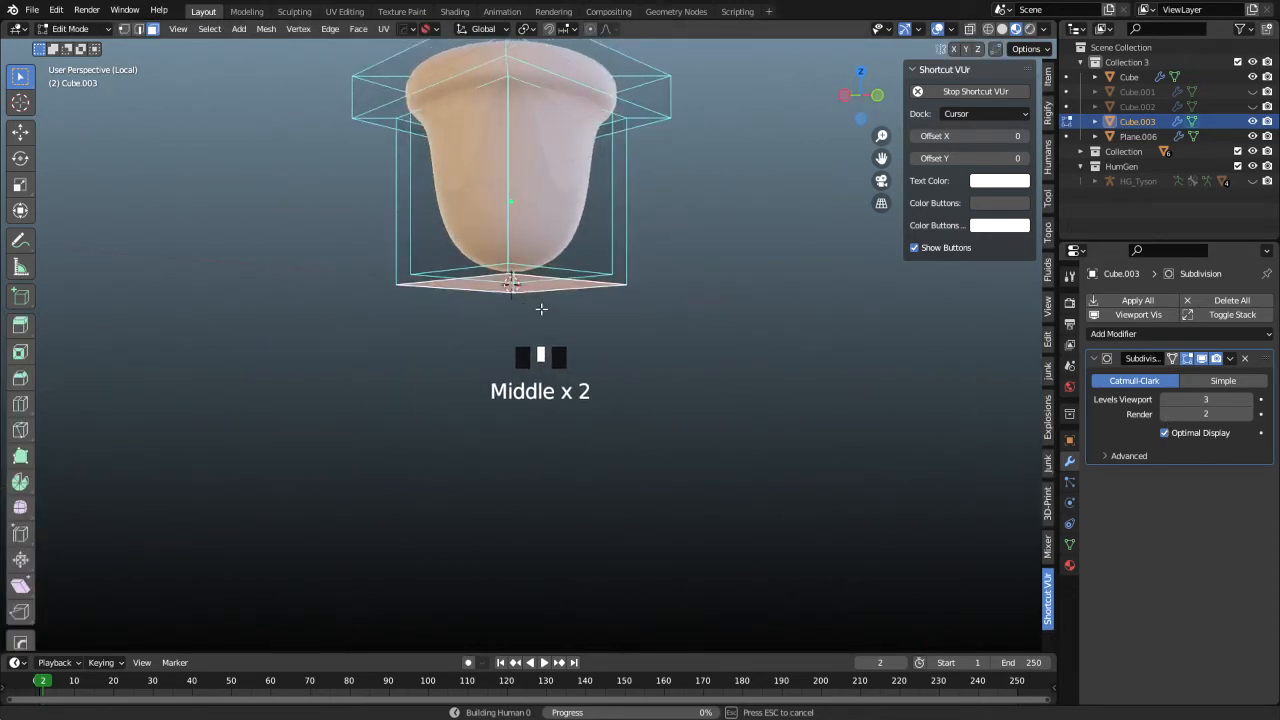
Crease the base and rim edge loops and add a supporting loop near the bottom.
key("shift+e")
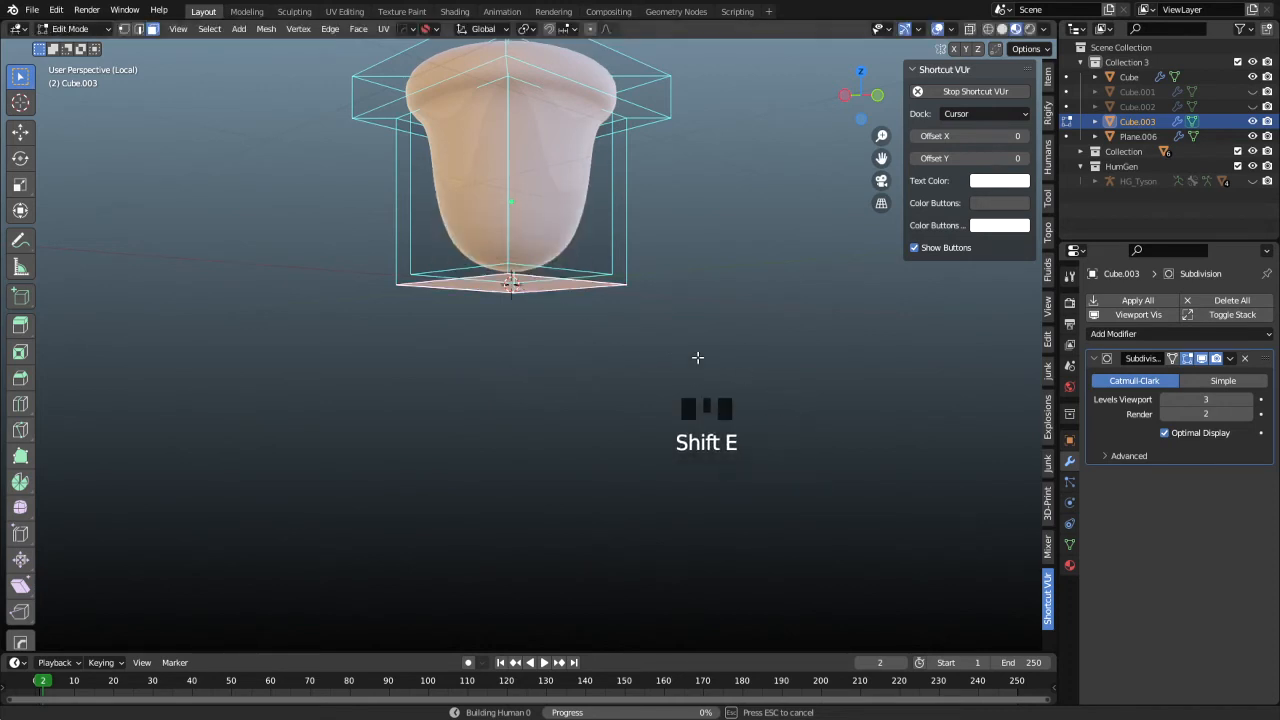
key("x")
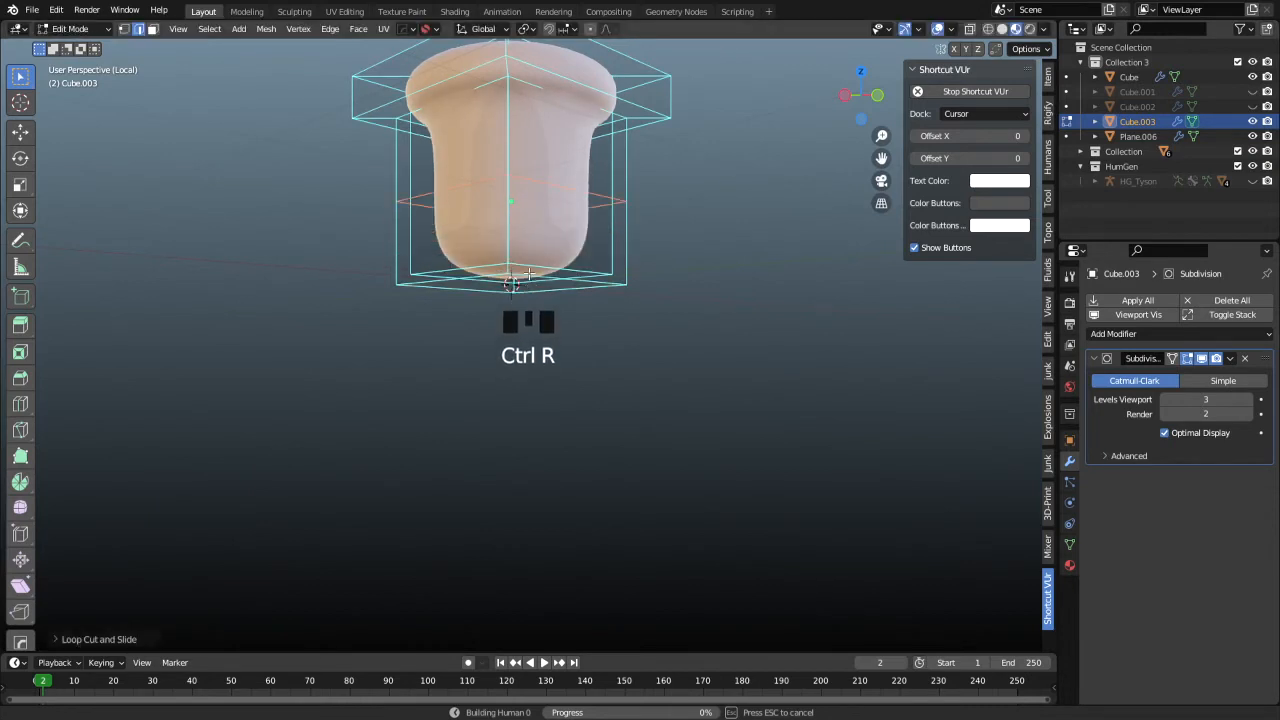
key("x")
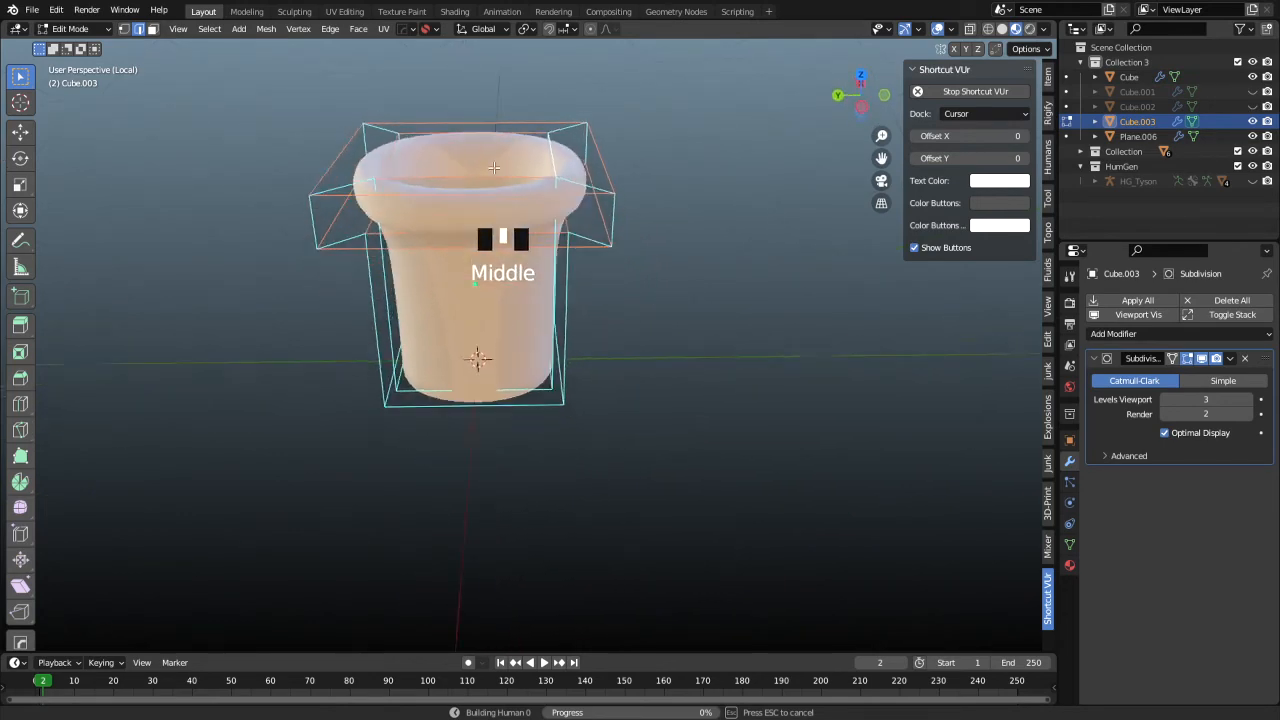
Add extra loop cuts at the rim and base so the pipe has straight sides and a flat flared rim.
scroll("up", 3)
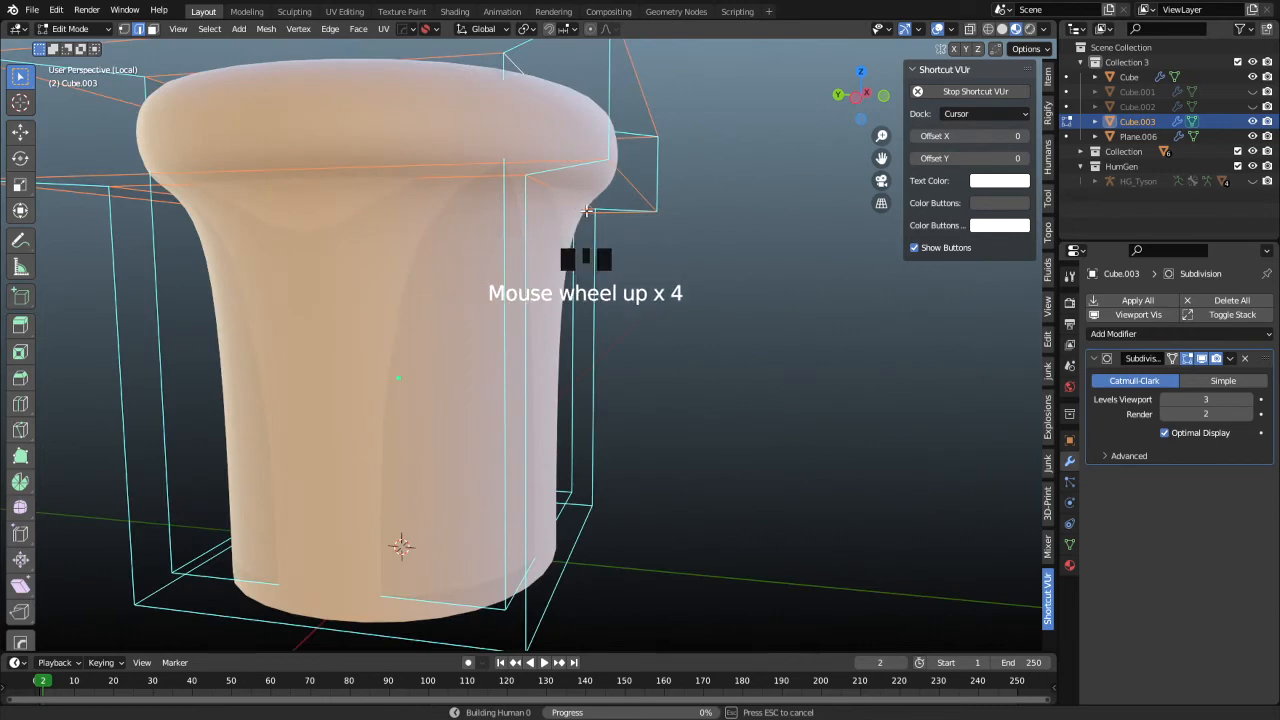
key("shift+e")
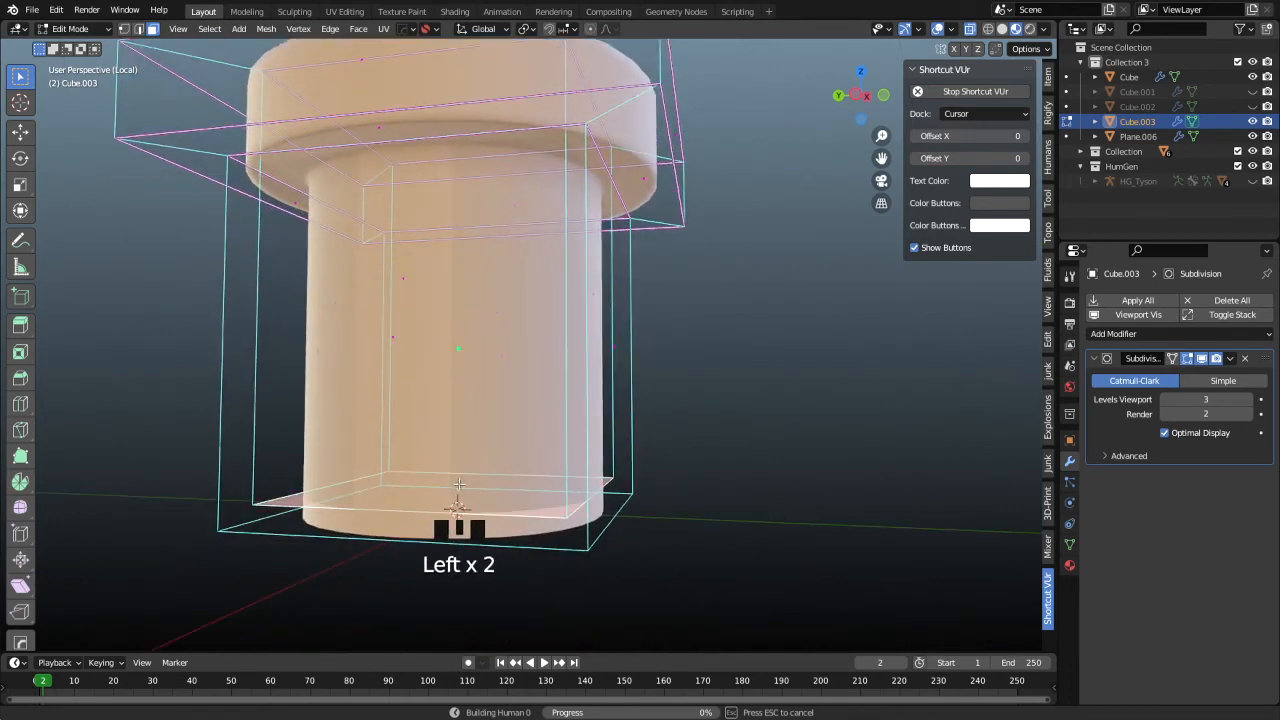
key("shift+e")
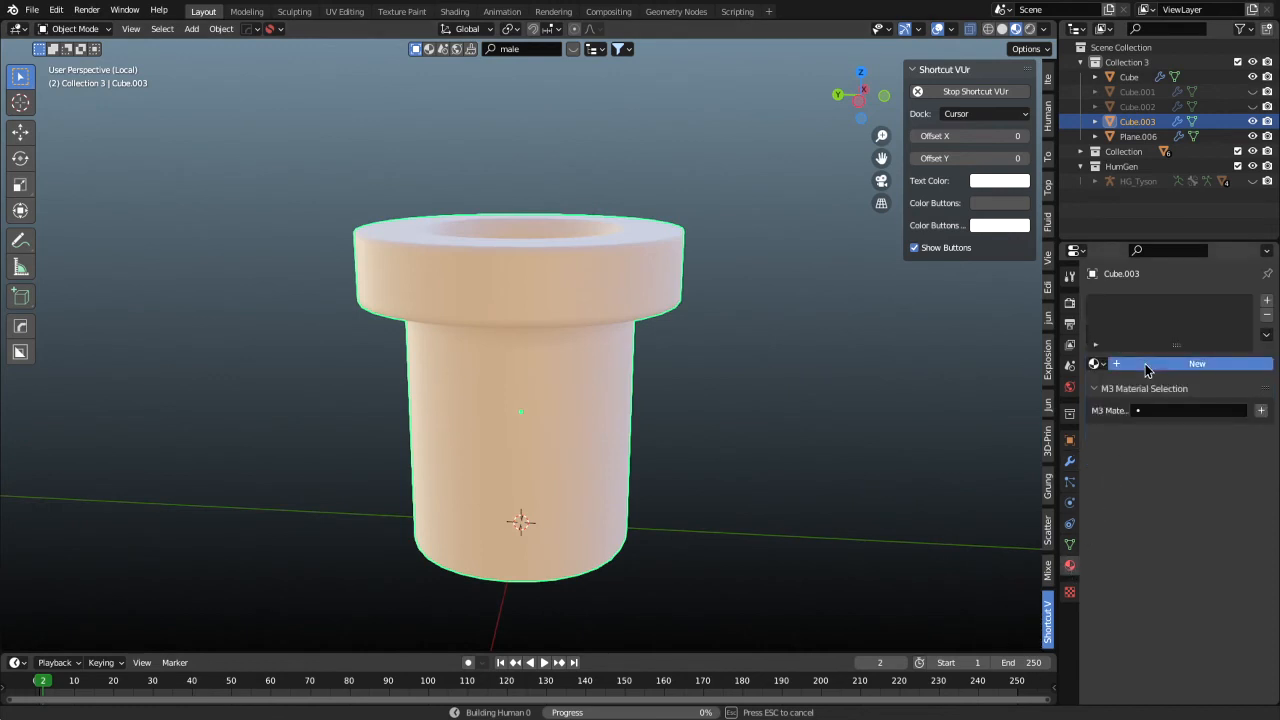
Create a new material for the pipe with a bright green base colour, fully metallic and low roughness.
left_click(1196, 364)
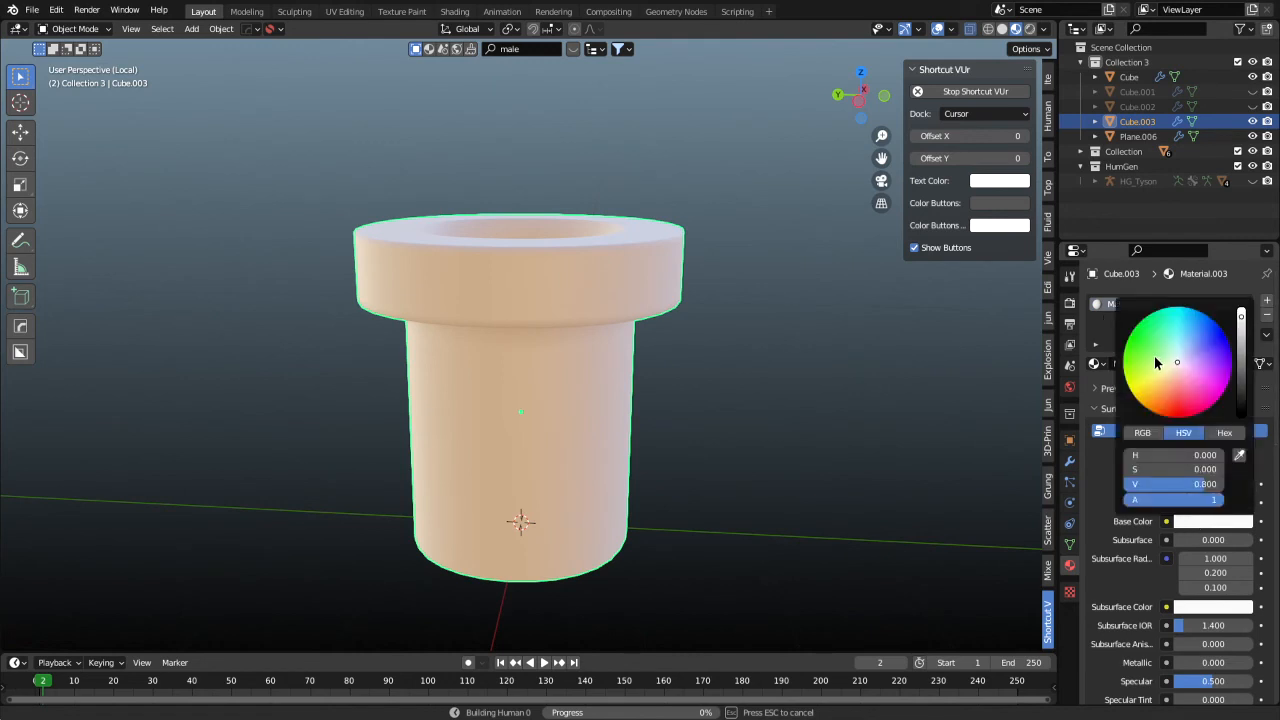
left_click(1156, 344)
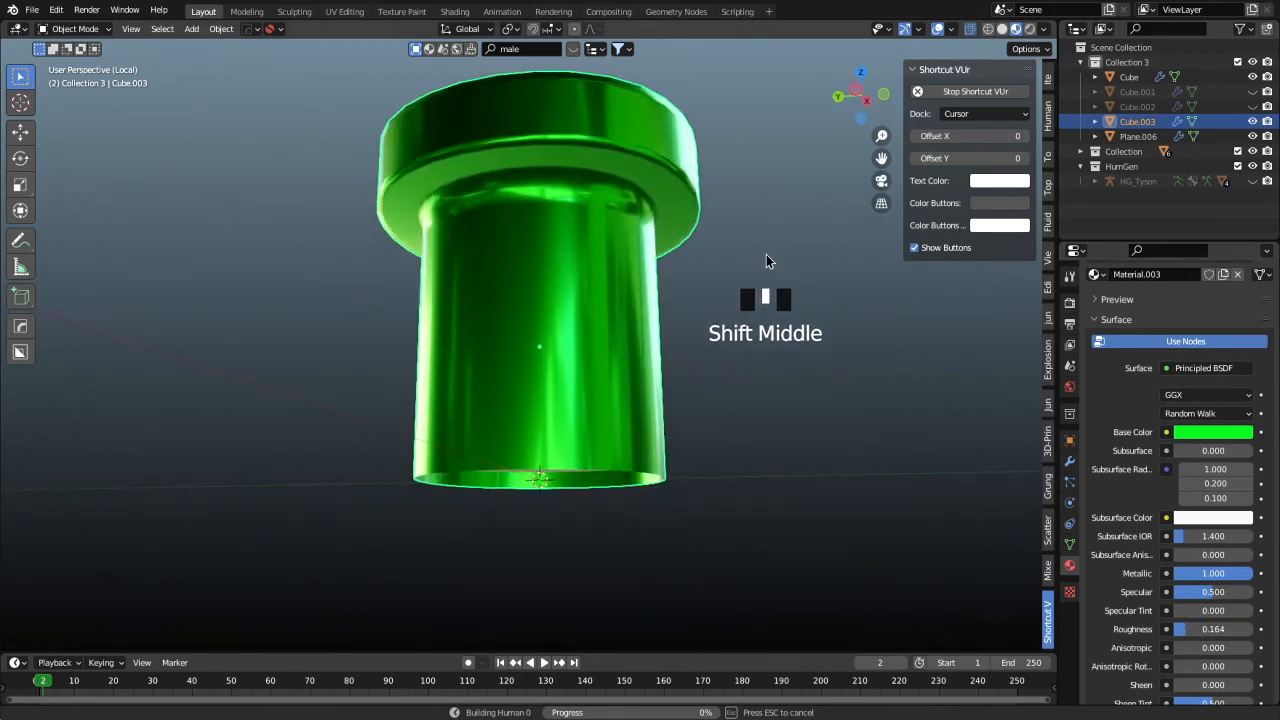
key("Tab")
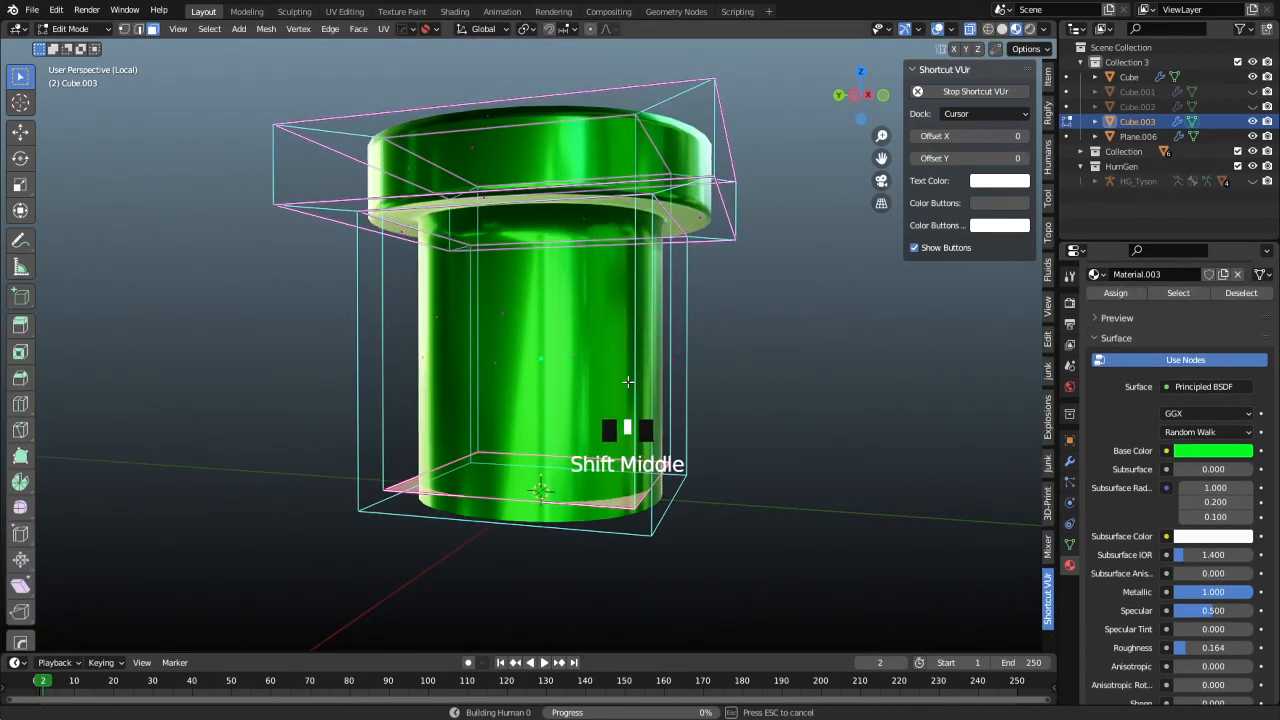
key("ctrl+r")
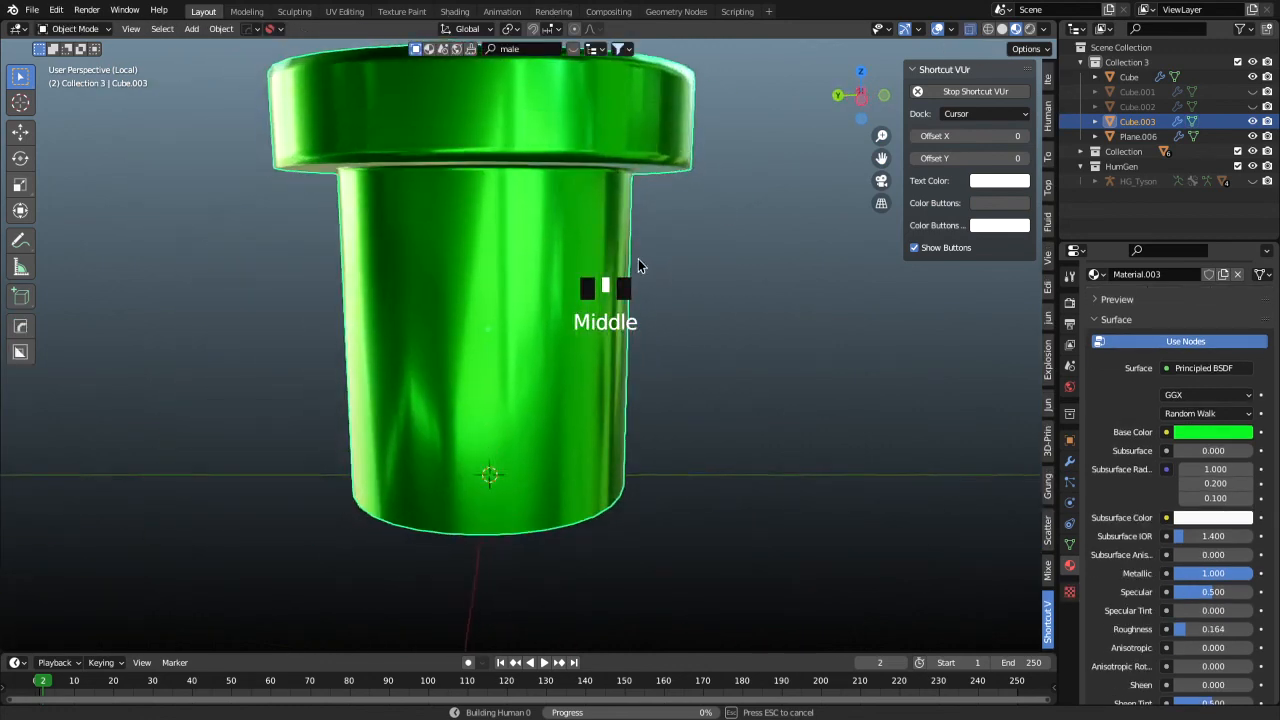
scroll("down", 3)
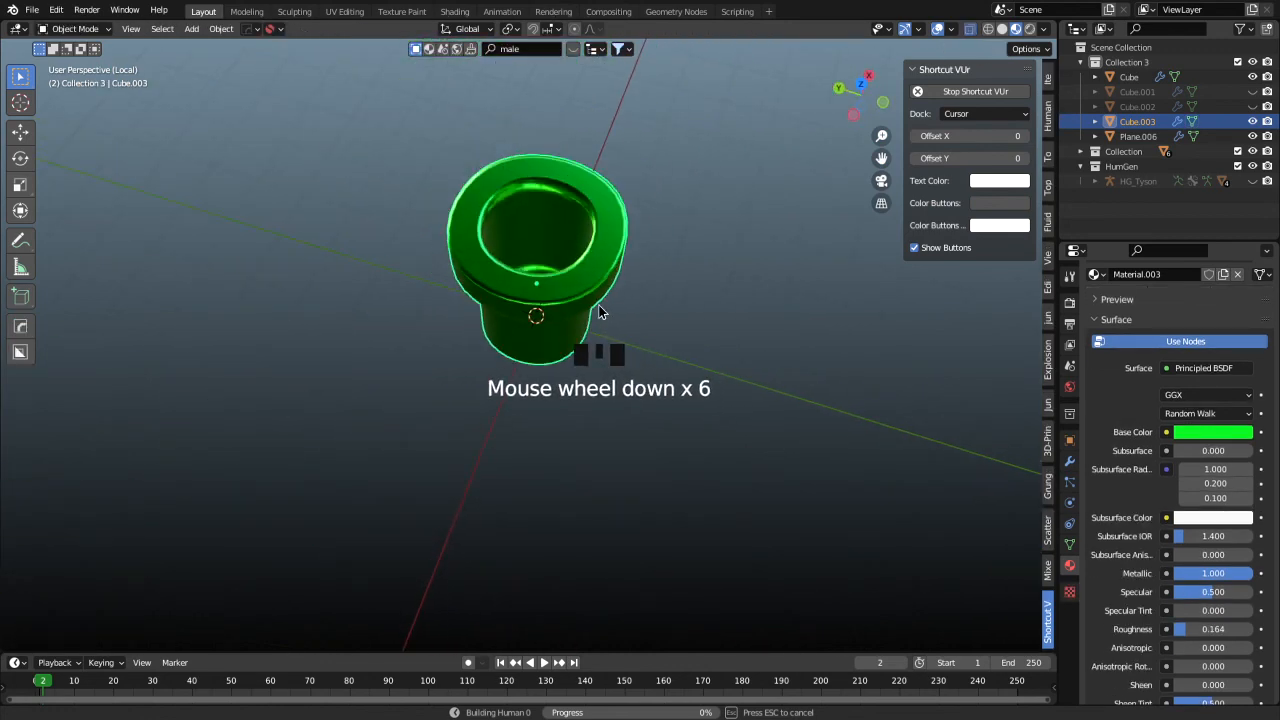